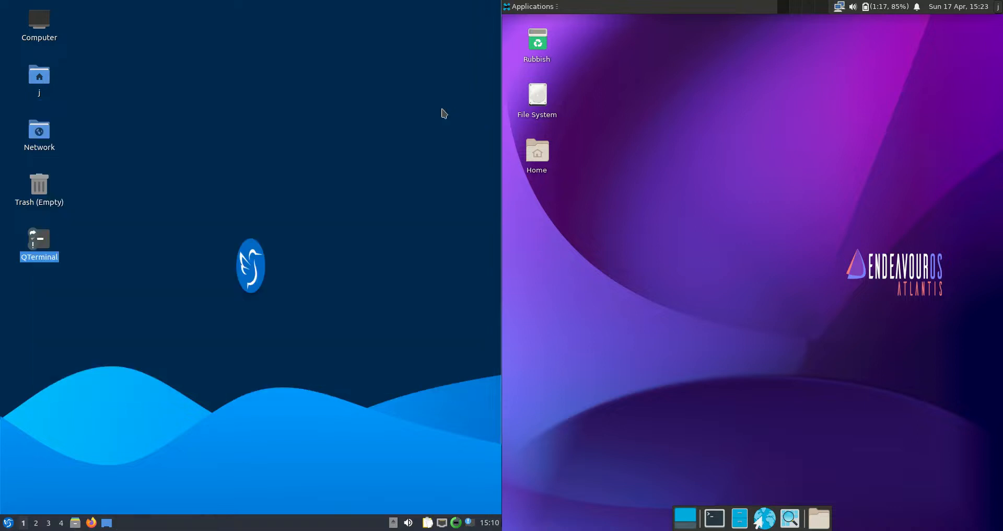
mouse_move(238, 385)
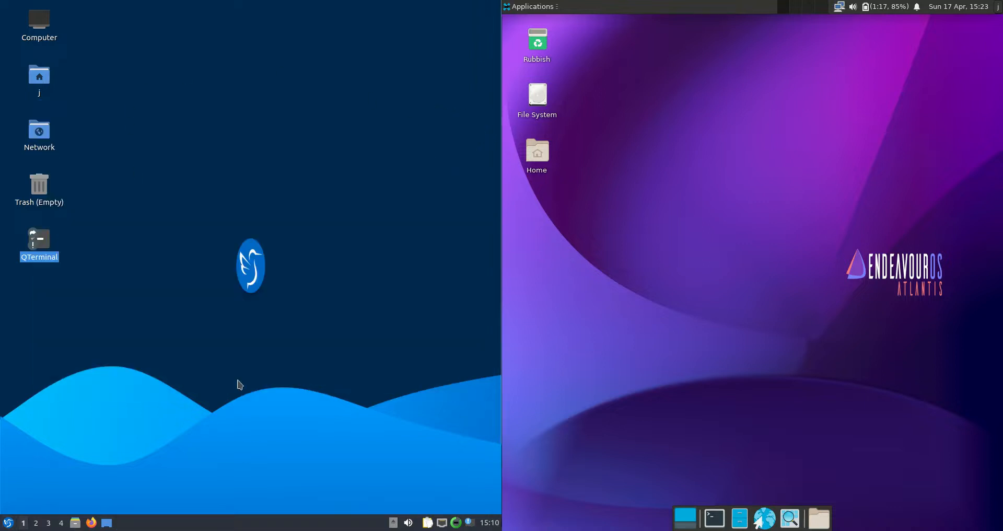
Run htop in terminals on both desktops, compare idle Mem (~375M Lubuntu vs ~430M EndeavourOS), then close the Lubuntu terminal
left_click(6, 523)
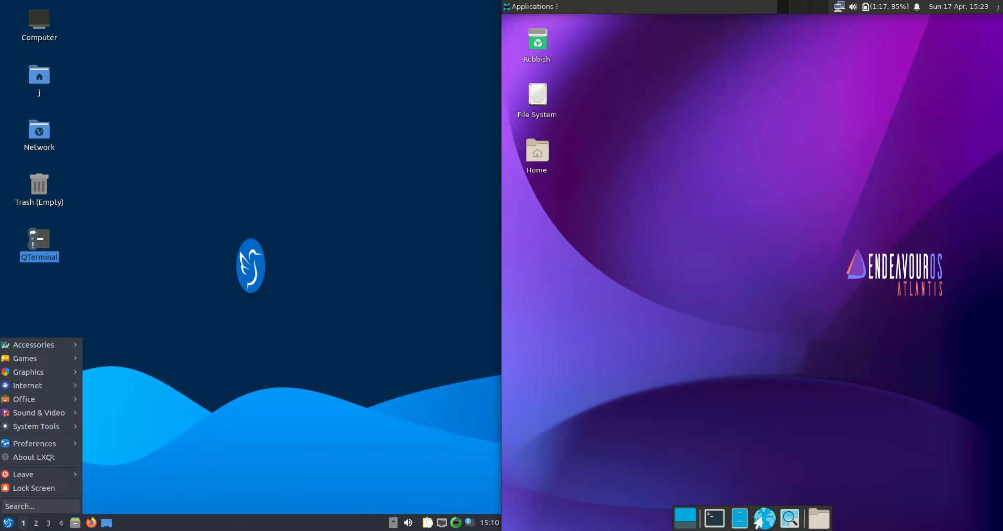
left_click(530, 6)
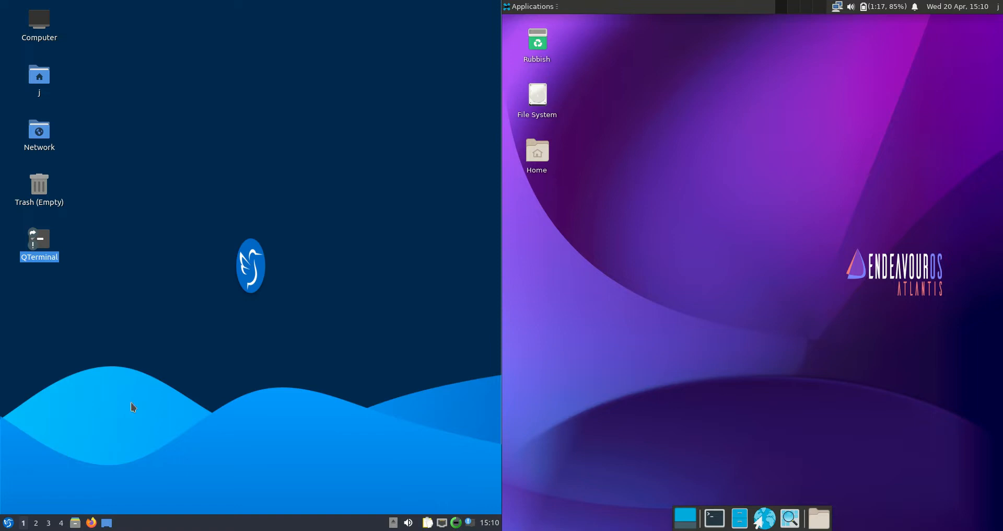
mouse_move(344, 216)
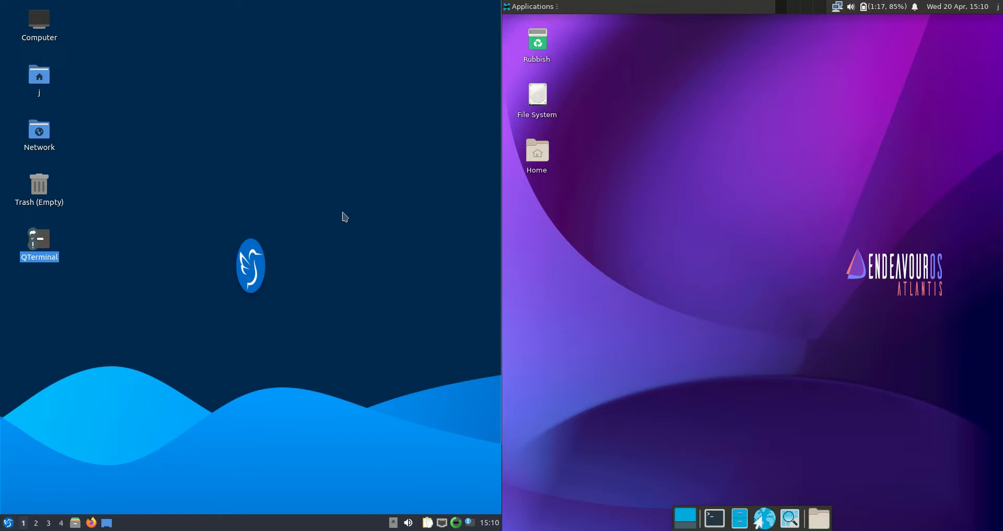
mouse_move(46, 241)
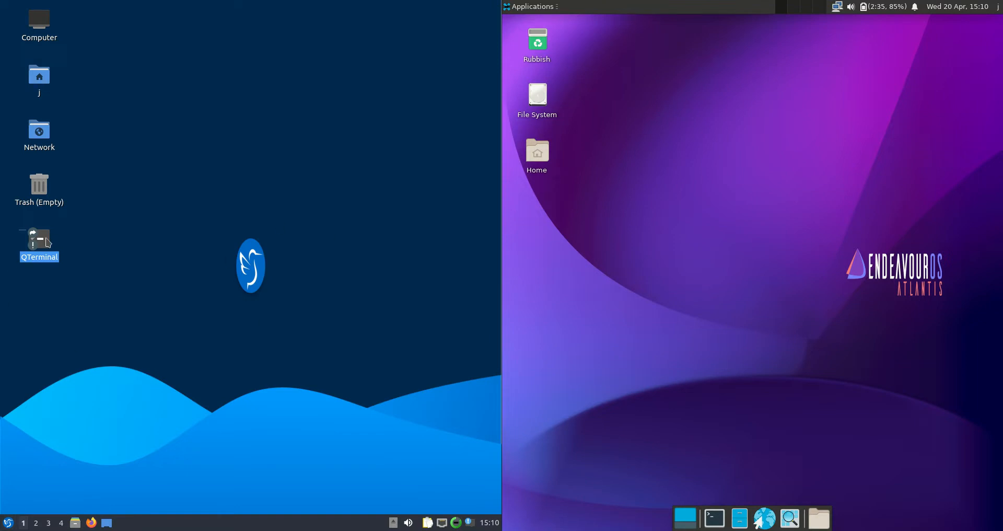
double_click(39, 238)
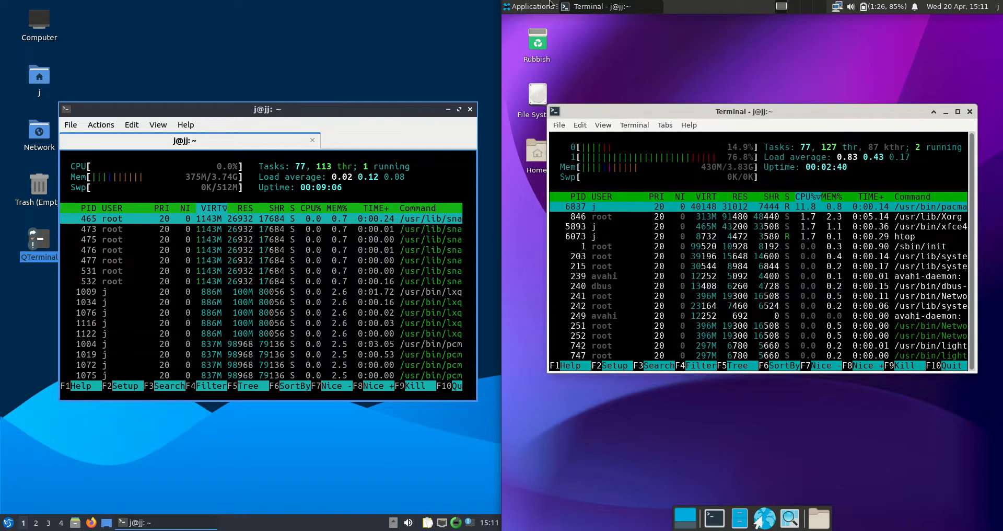
left_click(529, 6)
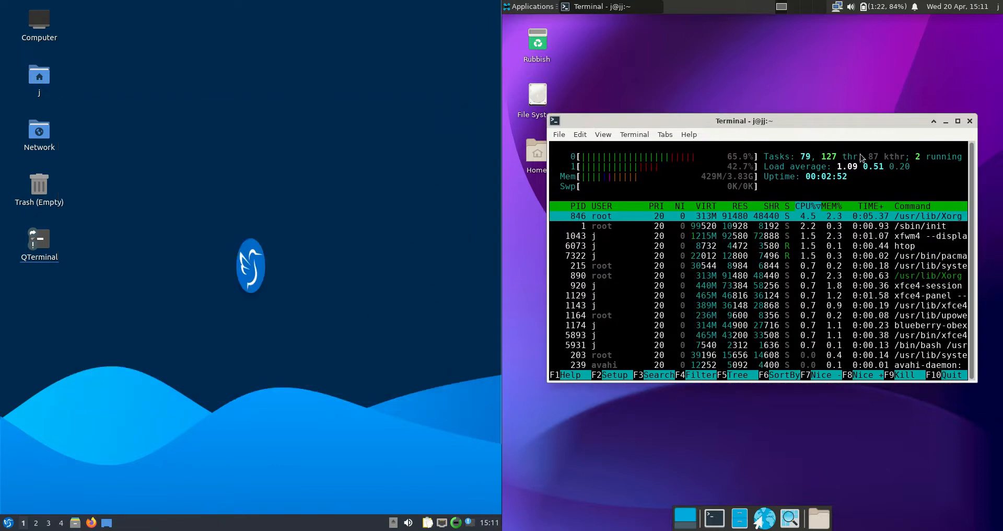
Close the EndeavourOS terminal running htop, confirming the running-process warning
left_click(969, 122)
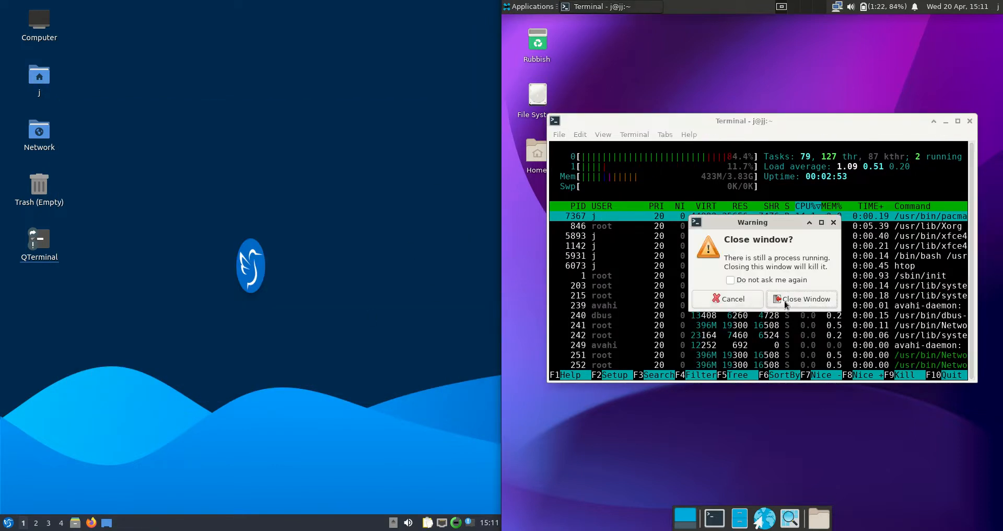
left_click(807, 298)
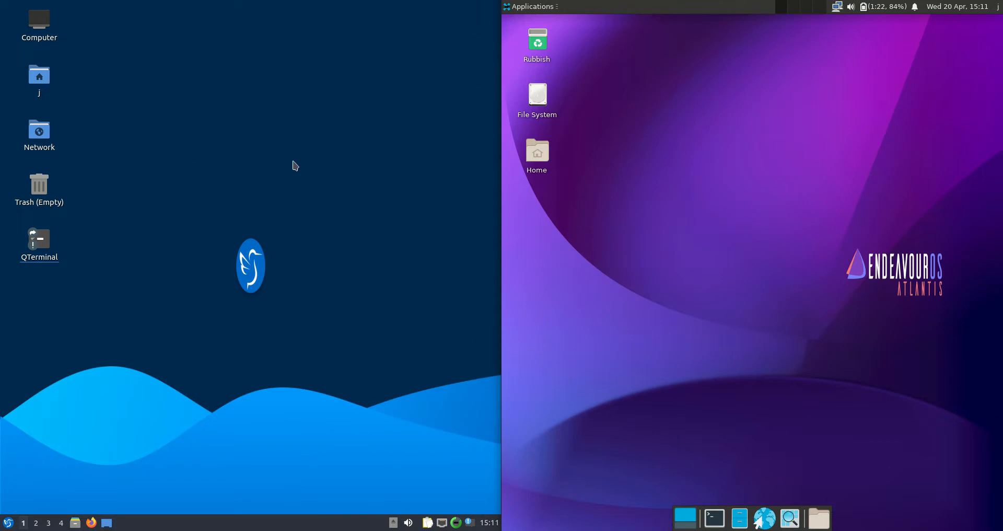
mouse_move(885, 6)
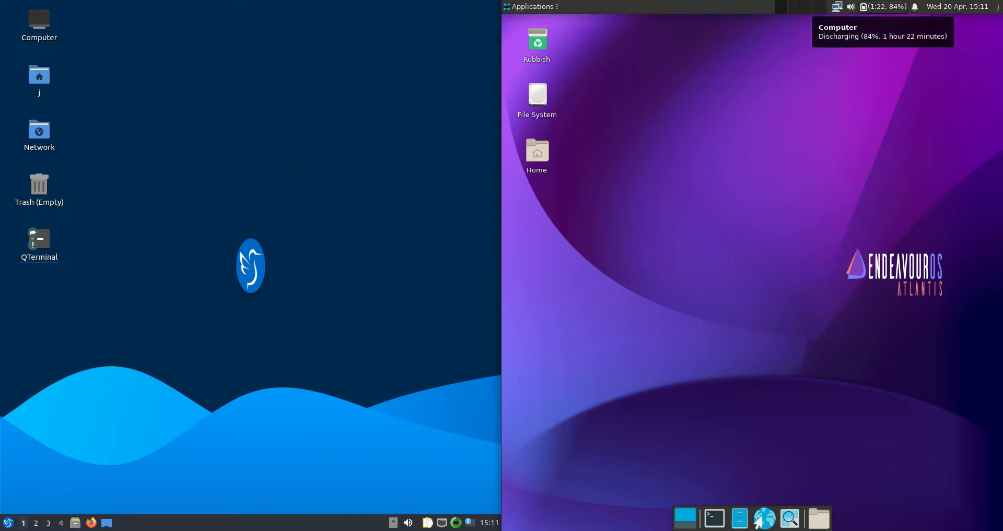